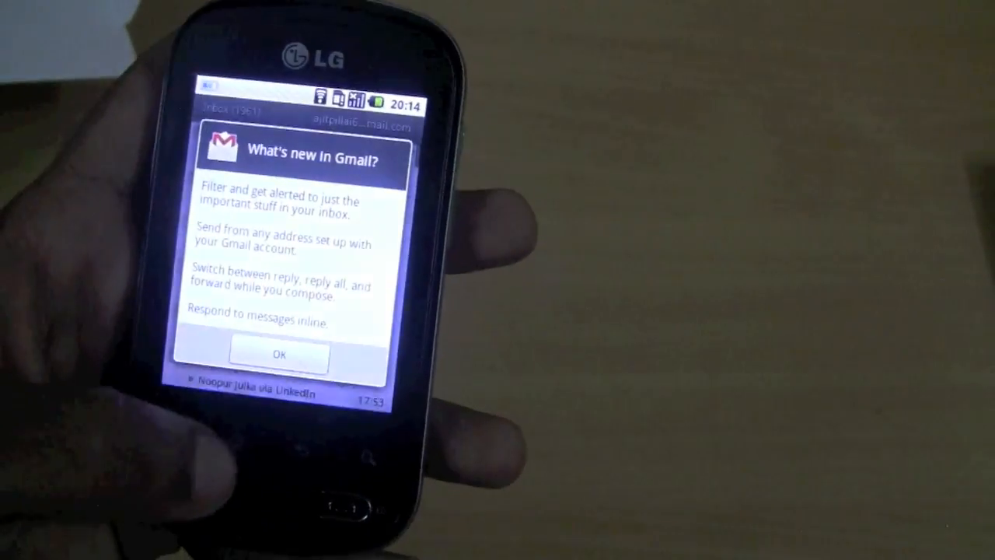
# - Dismiss the Gmail 'What's new' notice with OK
pyautogui.click(280, 354)
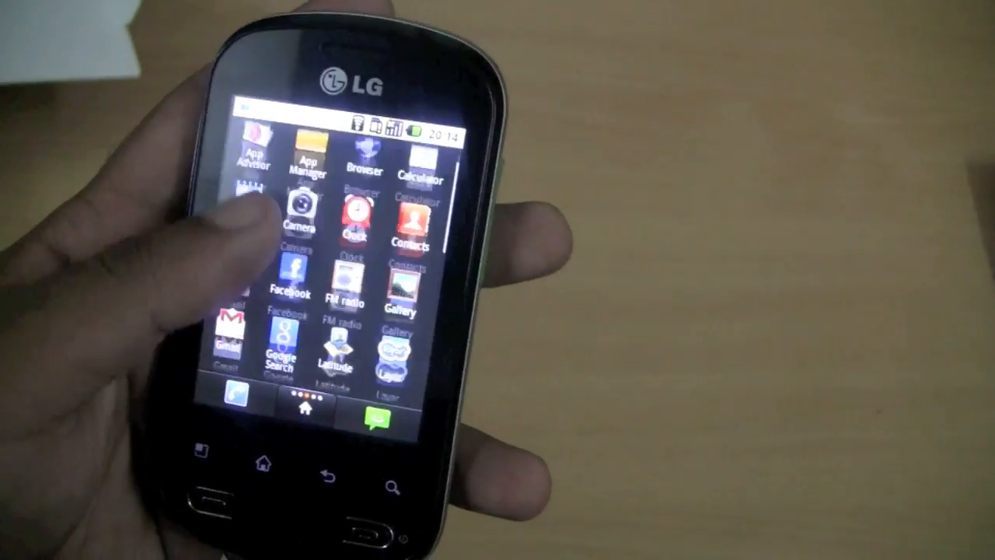
pyautogui.scroll(-3)
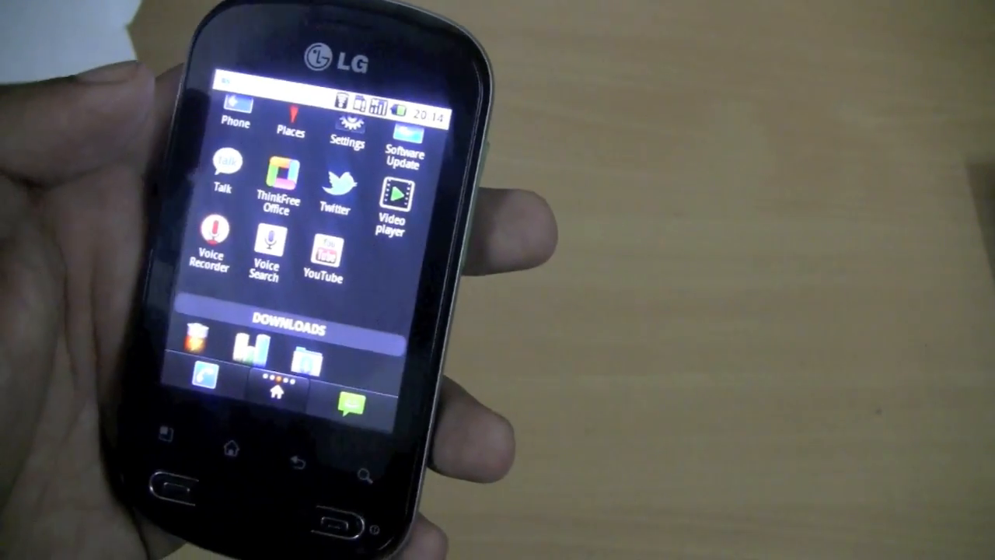
pyautogui.click(274, 176)
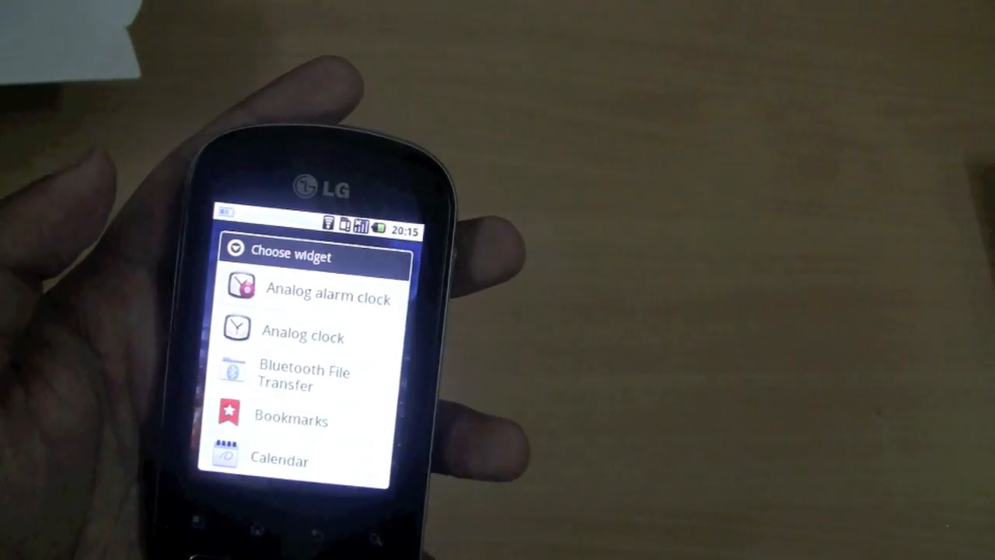
# - Scroll the Choose widget list down to Dual clock, Facebook, FM radio and Google Search
pyautogui.scroll(-3)
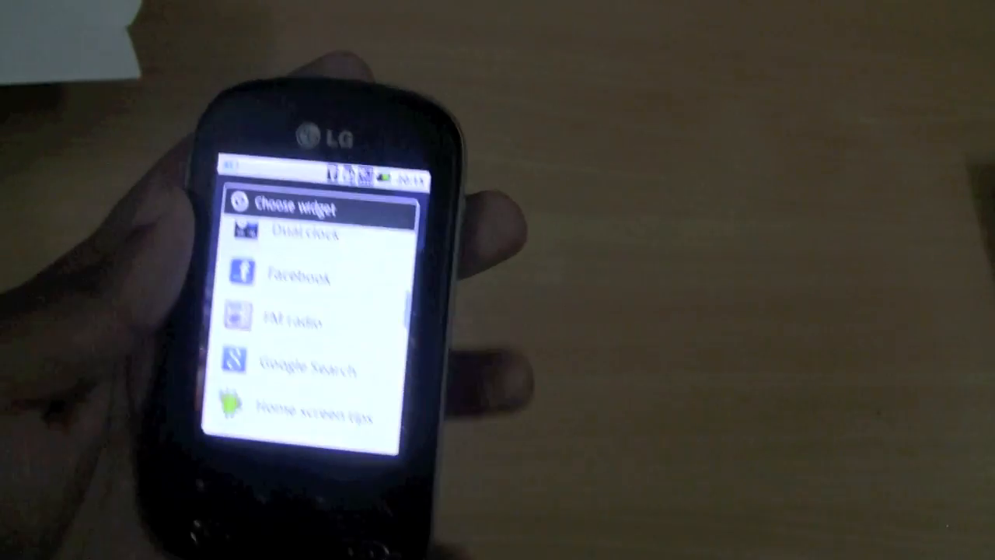